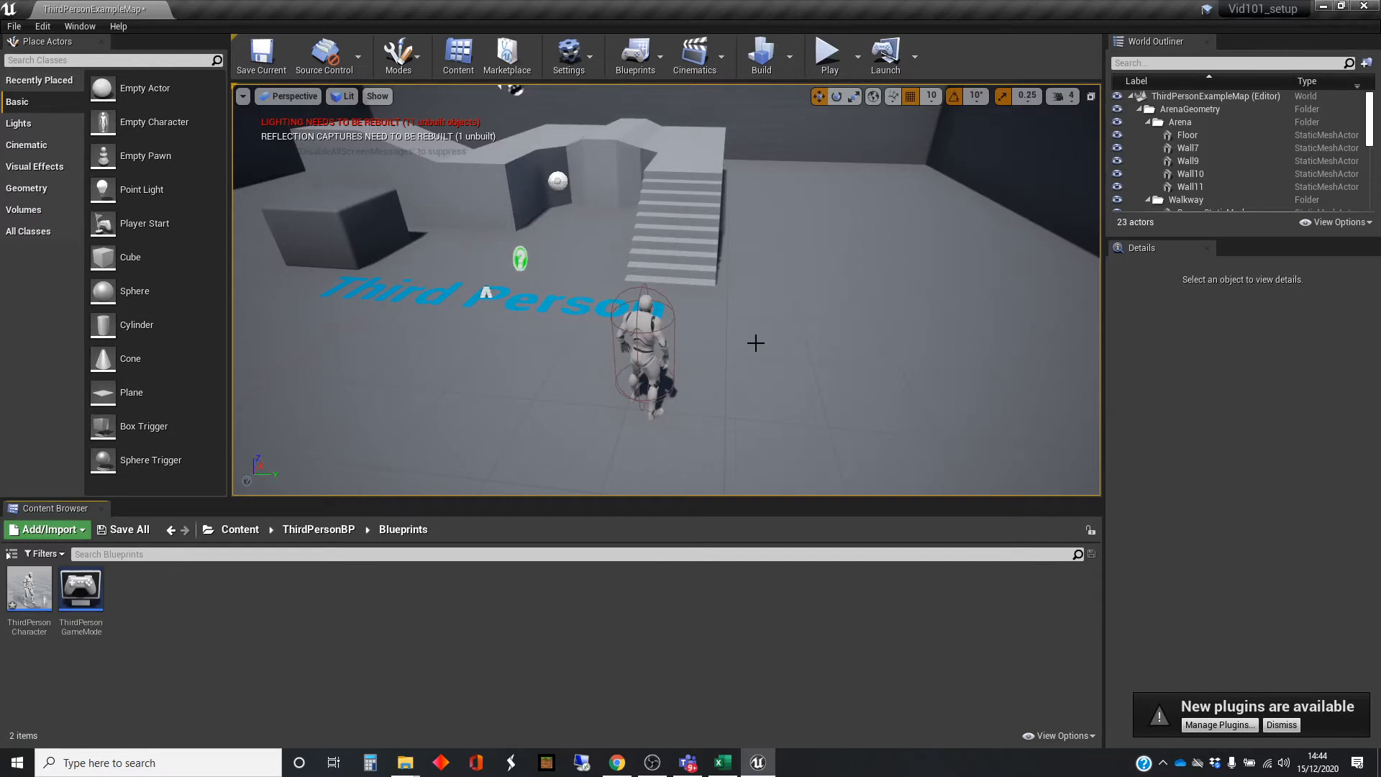
{"action": "mouse_move", "coordinate": [839, 266]}
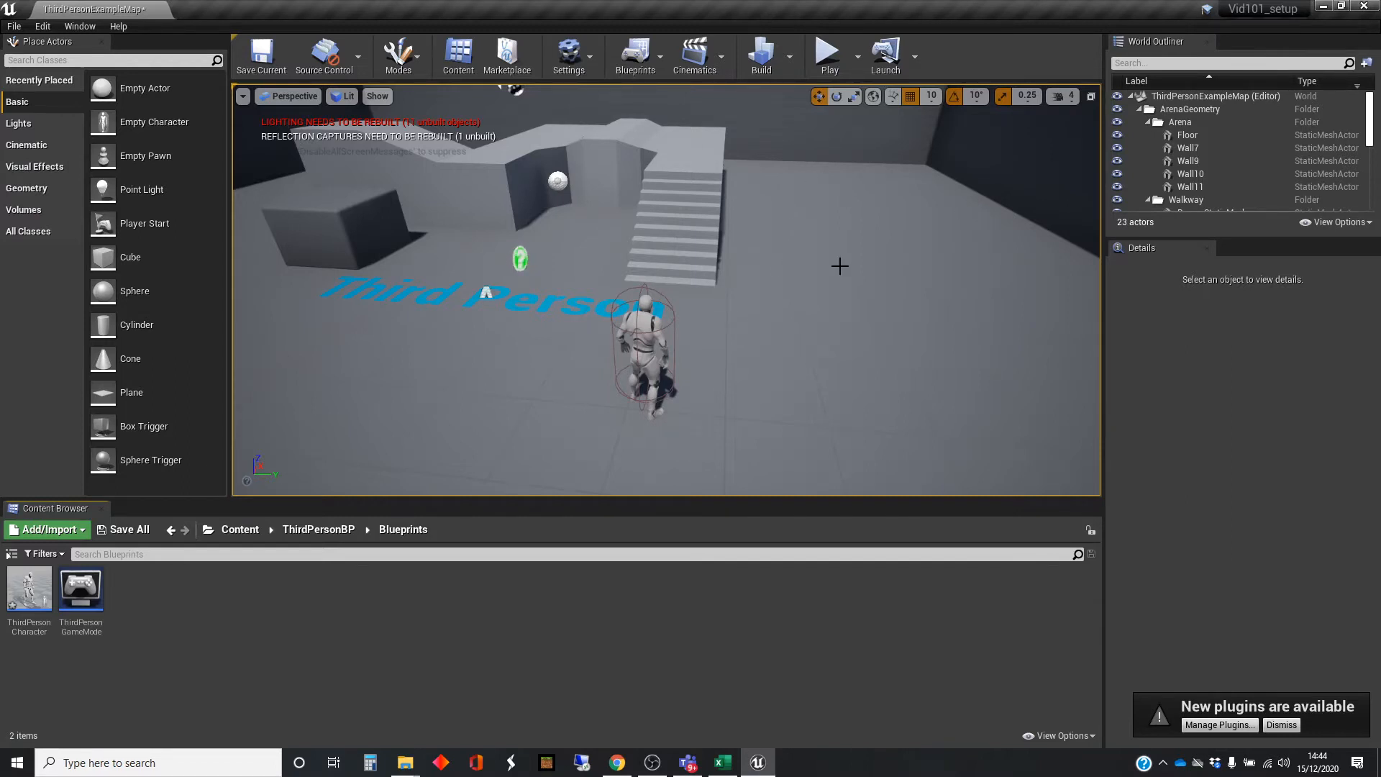
{"action": "mouse_move", "coordinate": [793, 310]}
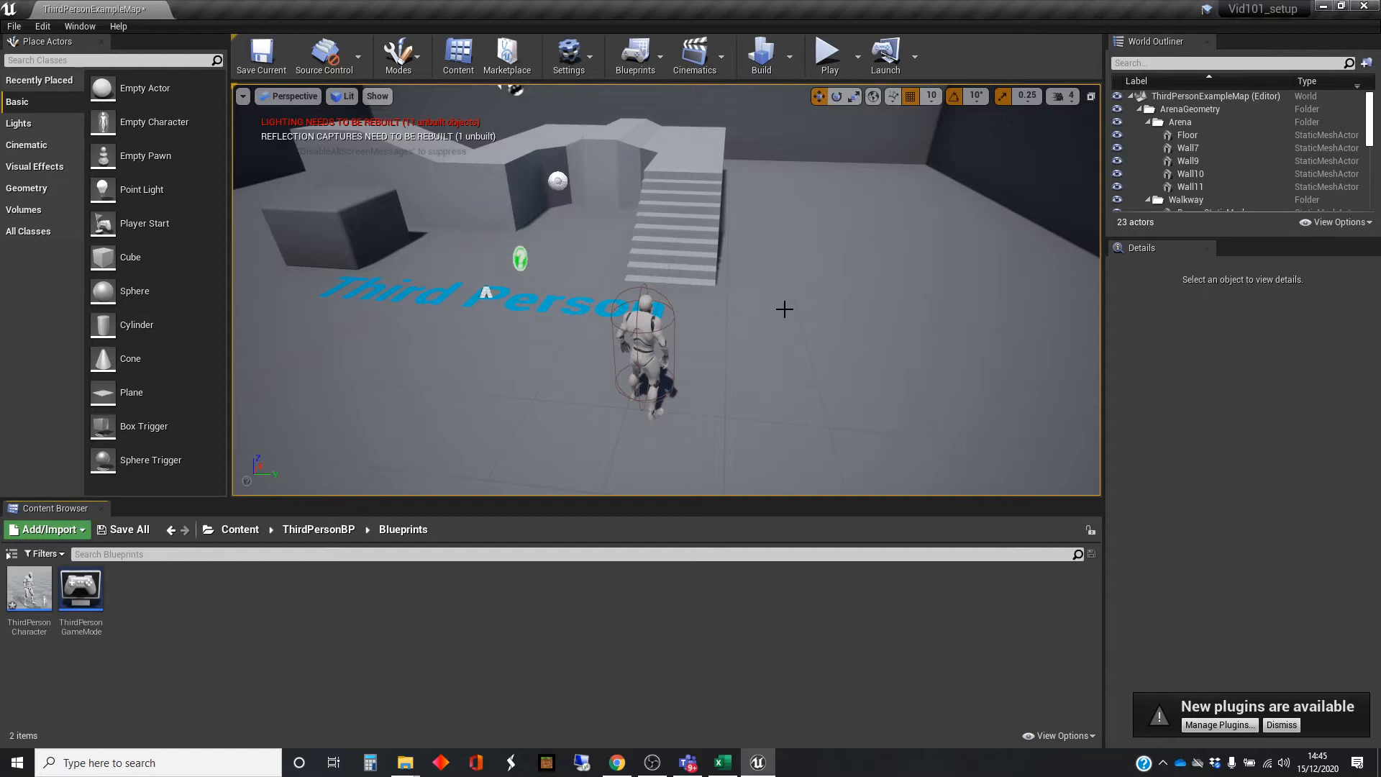
{"action": "mouse_move", "coordinate": [766, 277]}
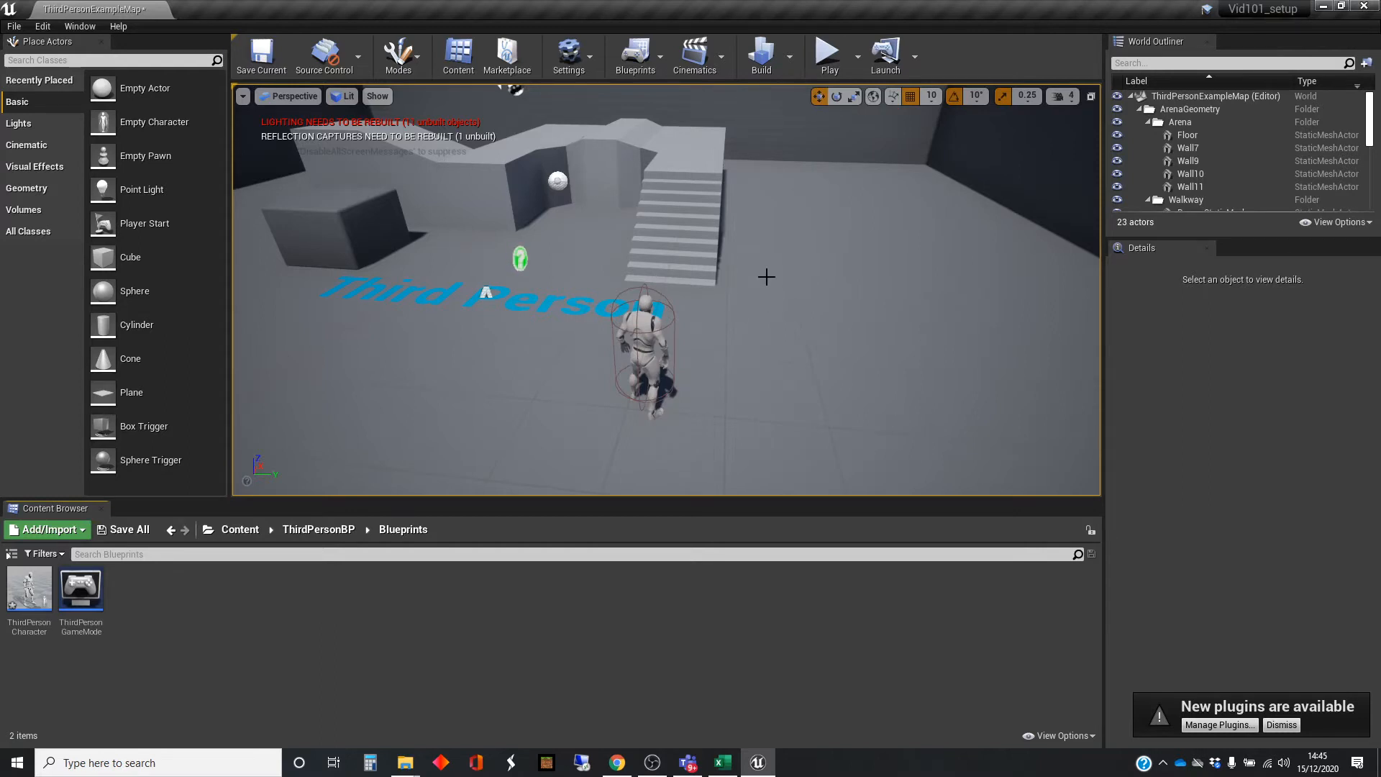
{"action": "mouse_move", "coordinate": [727, 357]}
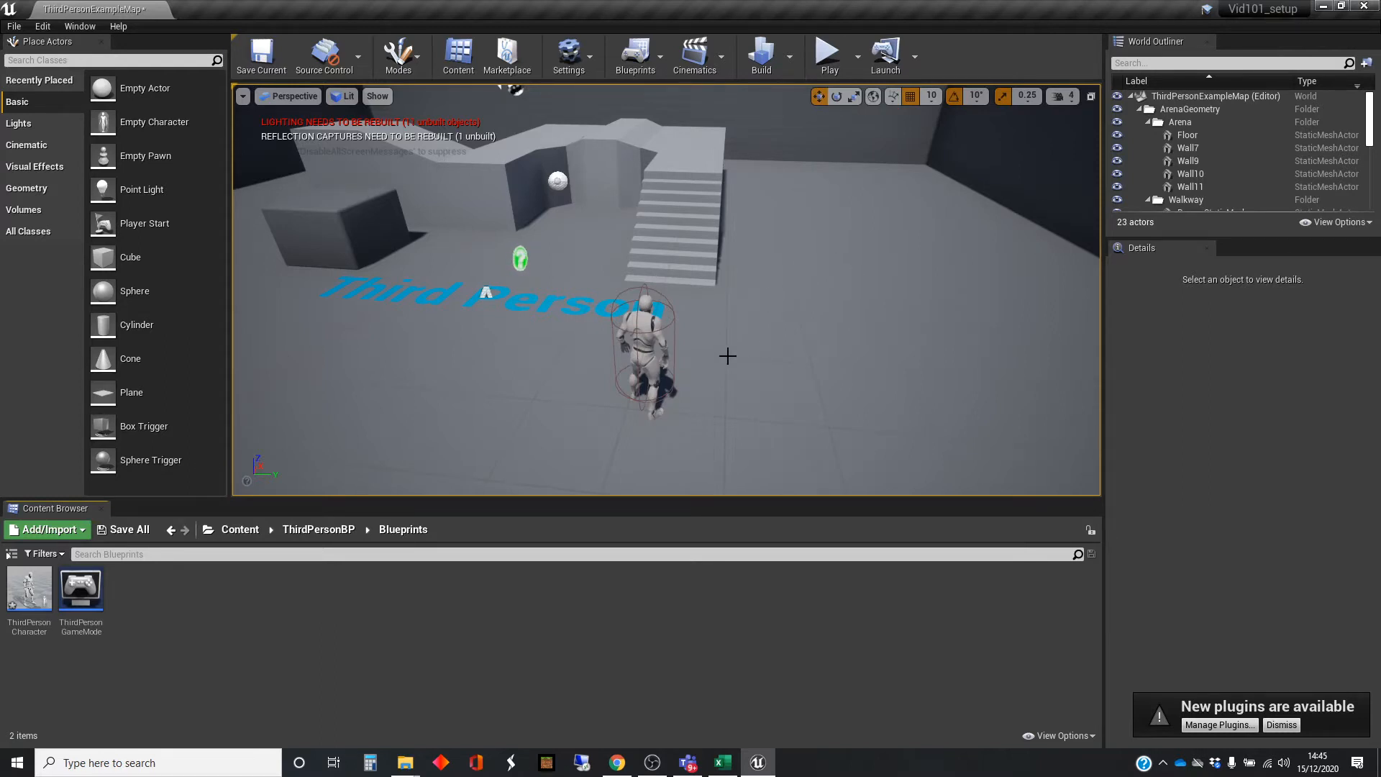
{"action": "mouse_move", "coordinate": [303, 445]}
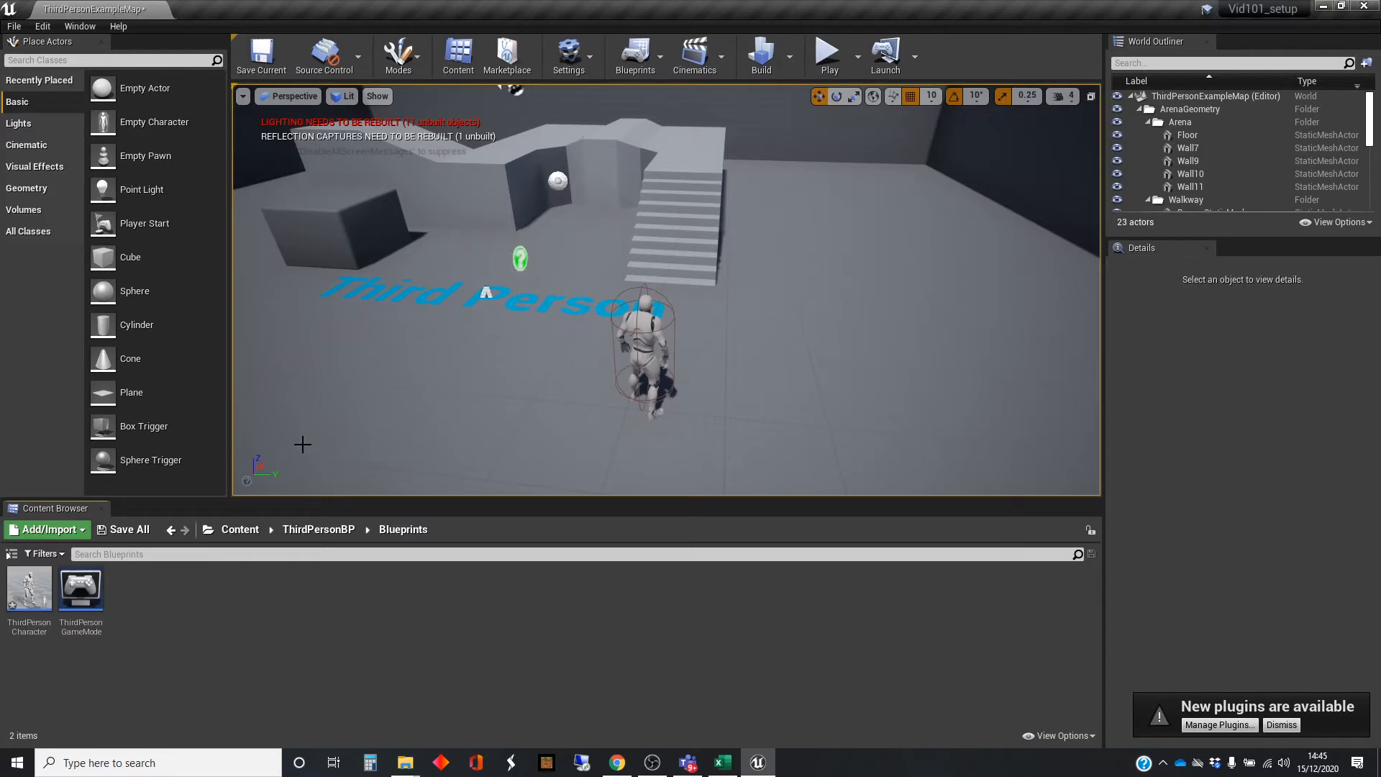
Select the ThirdPersonCharacter actor and view its Event Tick timer and branch logic
{"action": "left_click", "coordinate": [558, 182]}
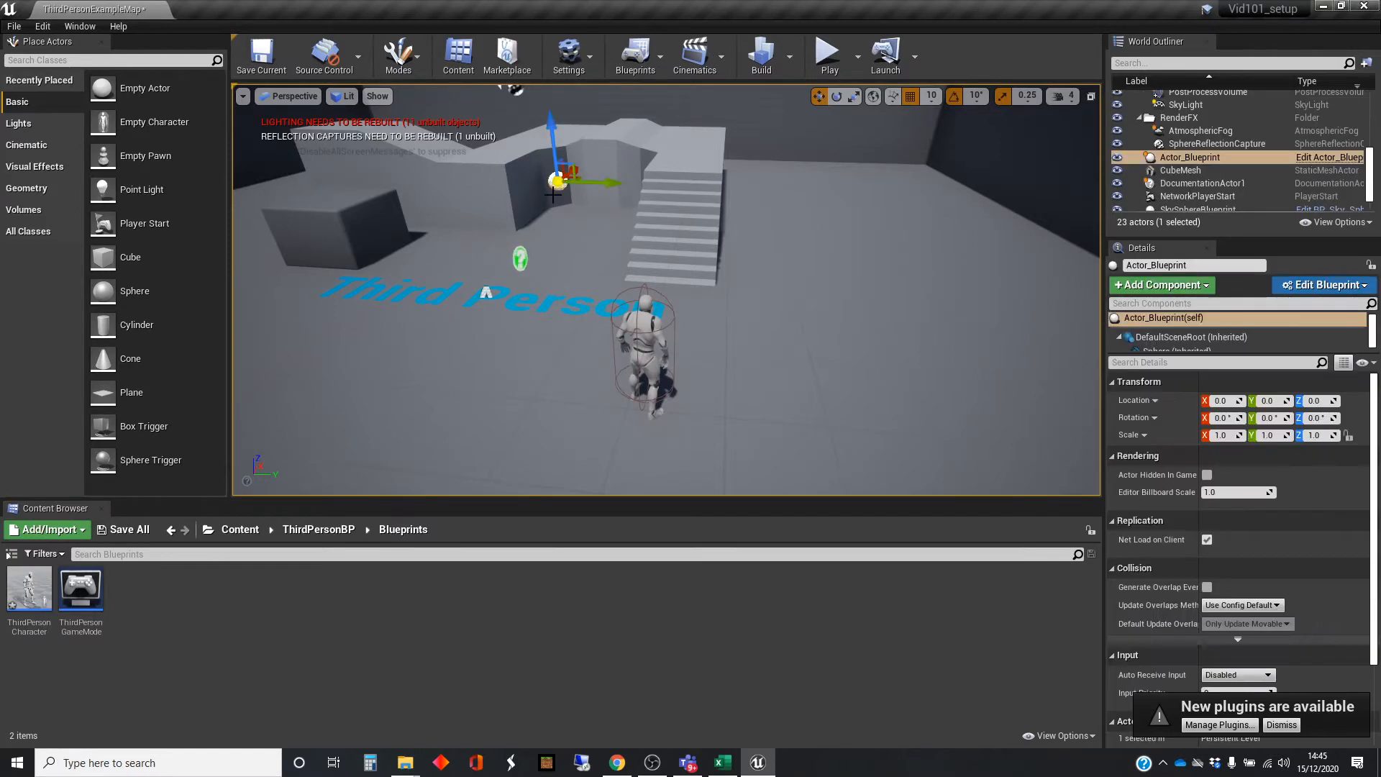
{"action": "mouse_move", "coordinate": [545, 297]}
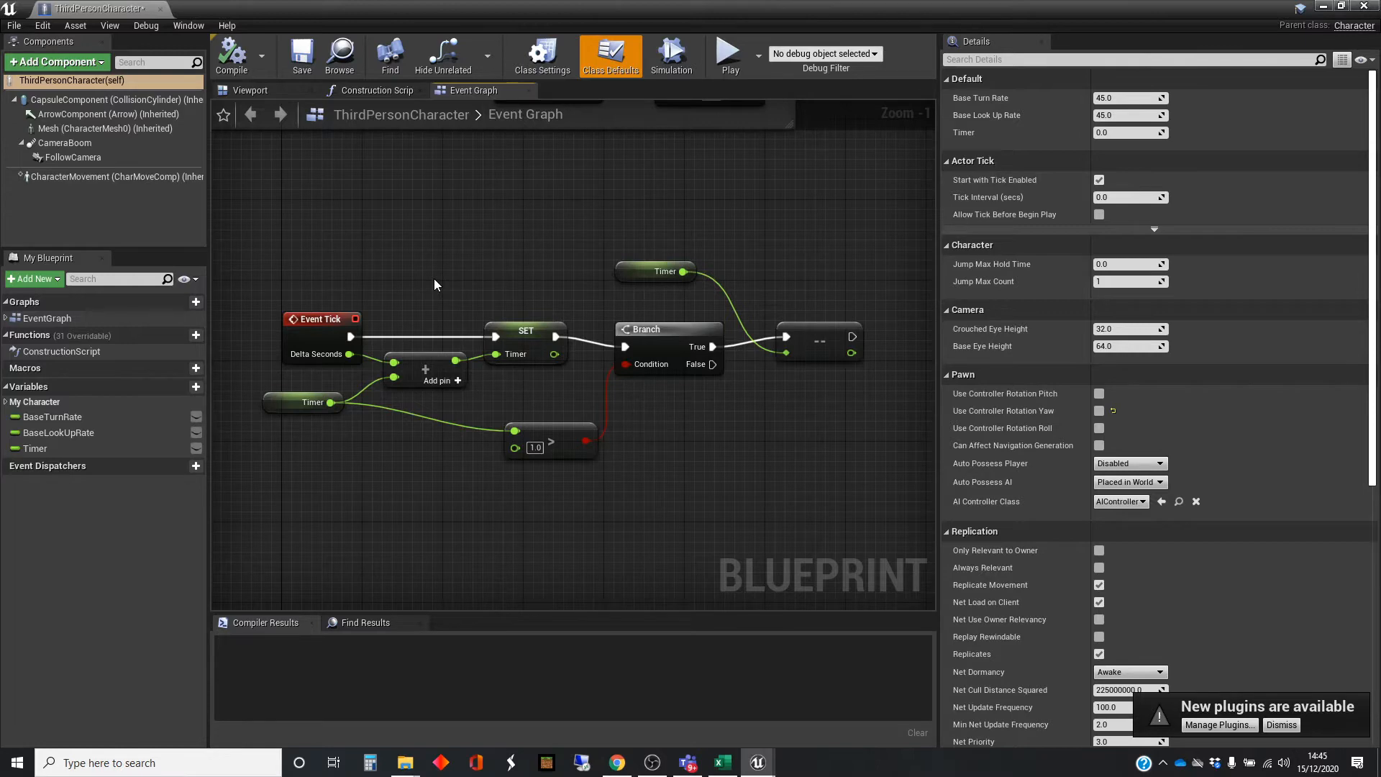
{"action": "mouse_move", "coordinate": [848, 337]}
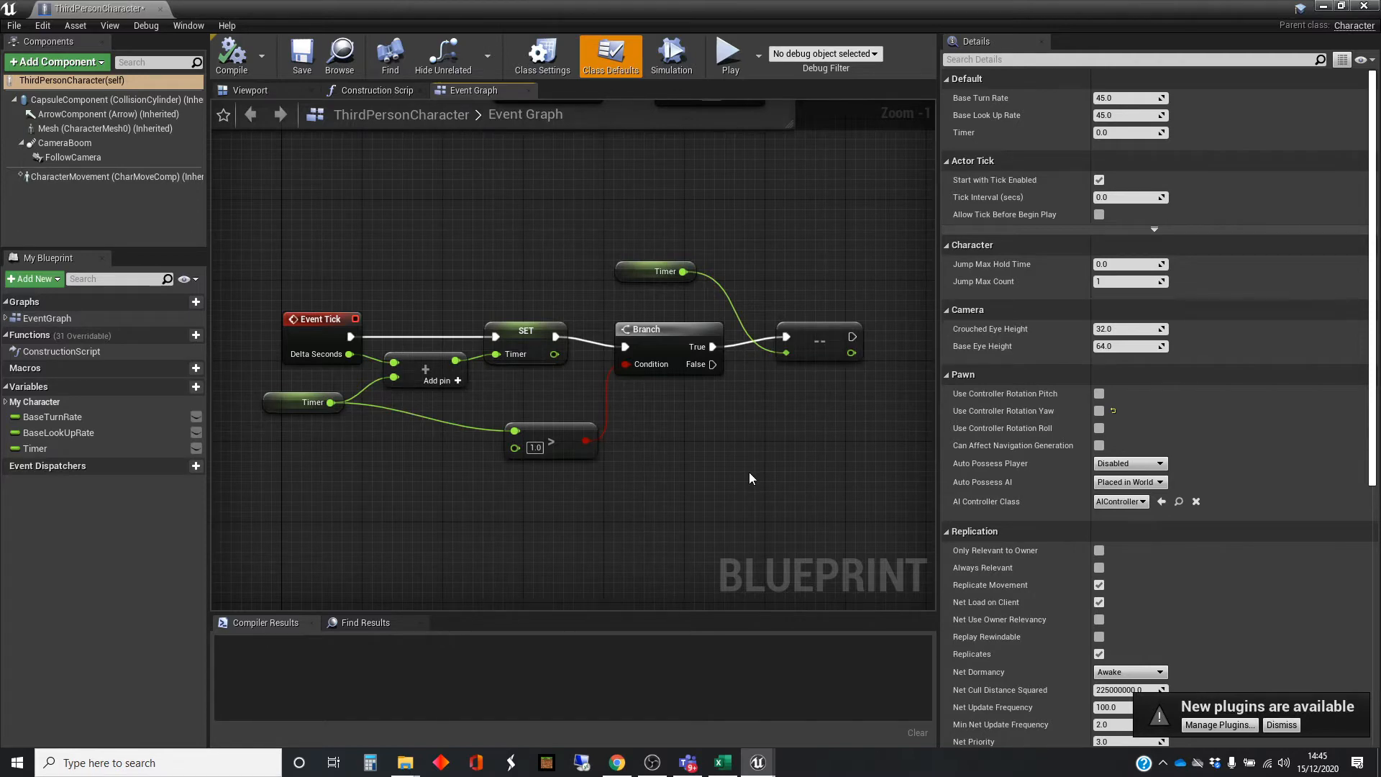
{"action": "mouse_move", "coordinate": [734, 480]}
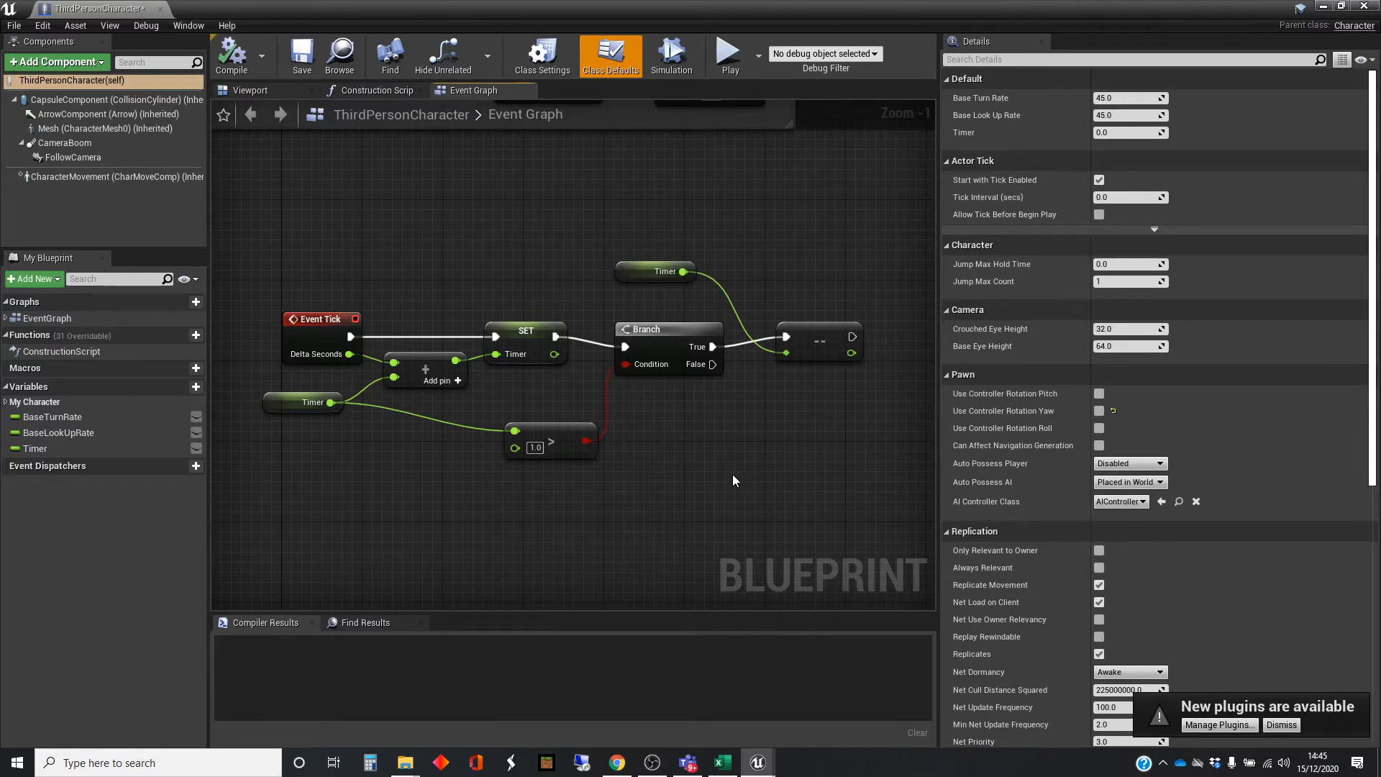
{"action": "scroll", "scroll_direction": "down", "scroll_amount": 3}
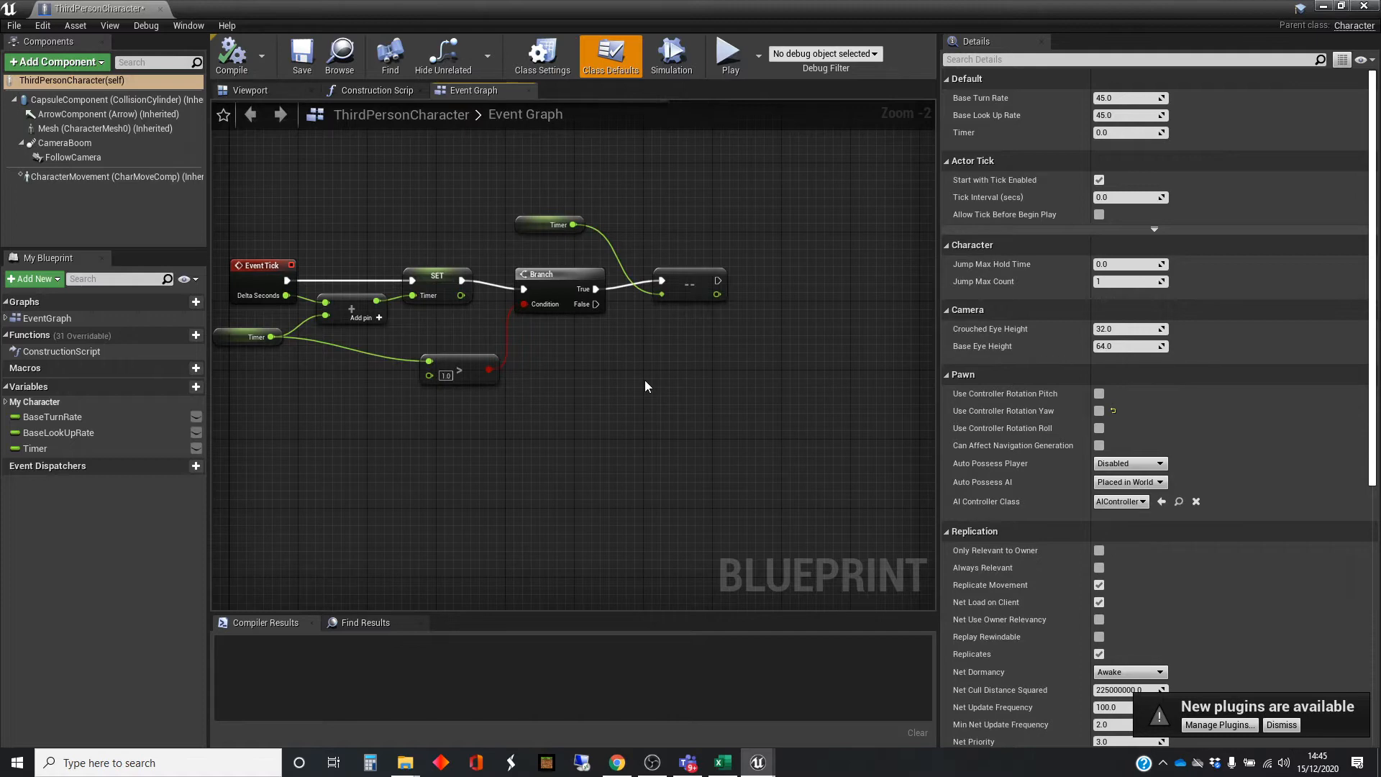
{"action": "mouse_move", "coordinate": [575, 404]}
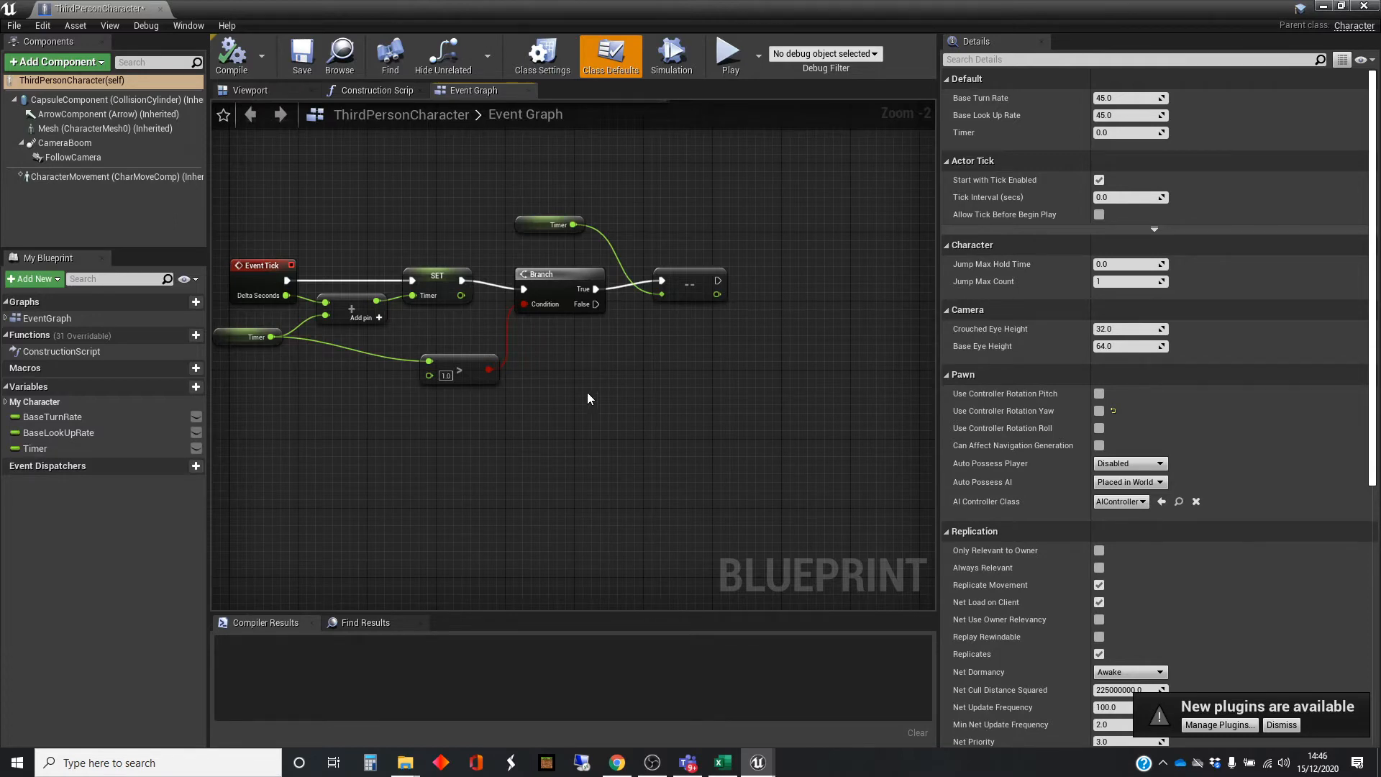
{"action": "mouse_move", "coordinate": [580, 389]}
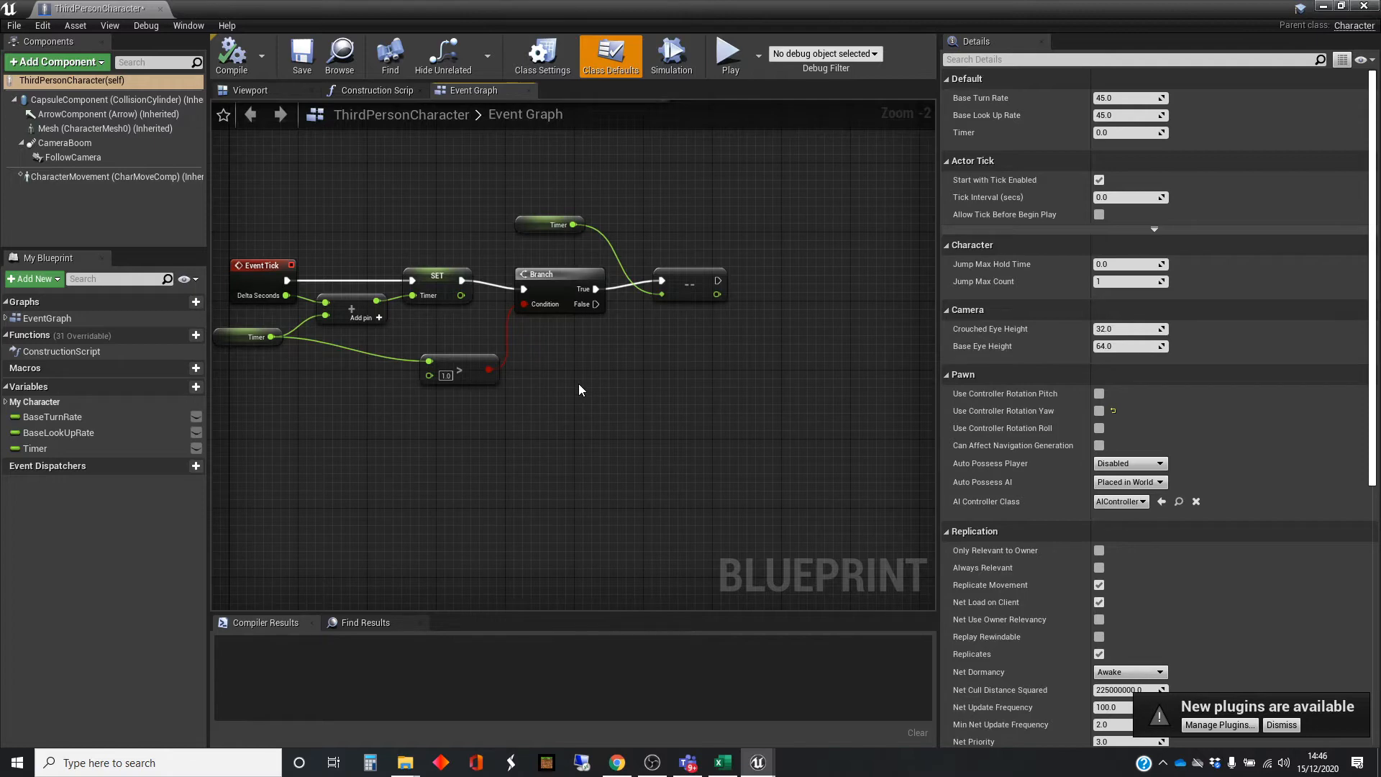
{"action": "mouse_move", "coordinate": [578, 390]}
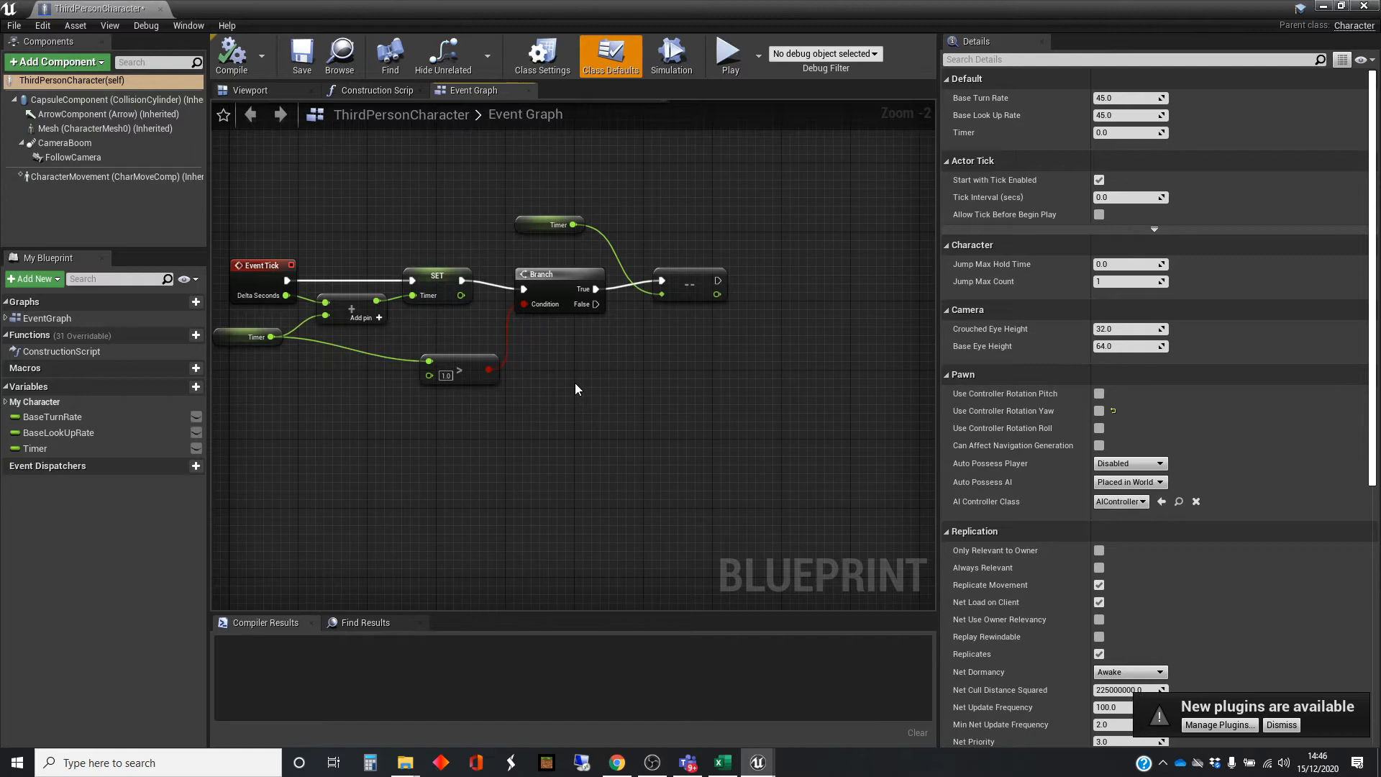
{"action": "mouse_move", "coordinate": [641, 435]}
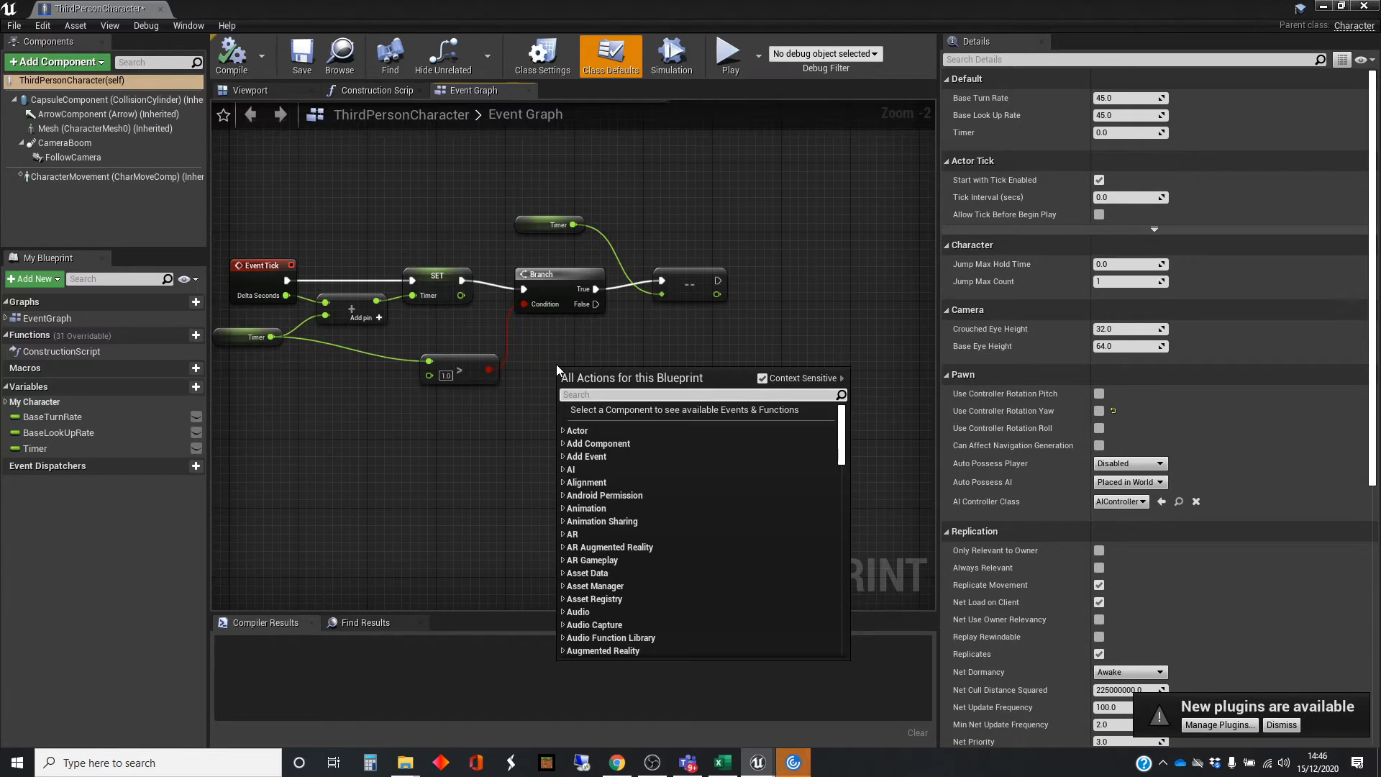
Chain GetActorLocation into VectorLength, and add a Print String node after the timer check
{"action": "type", "text": "getplayer"}
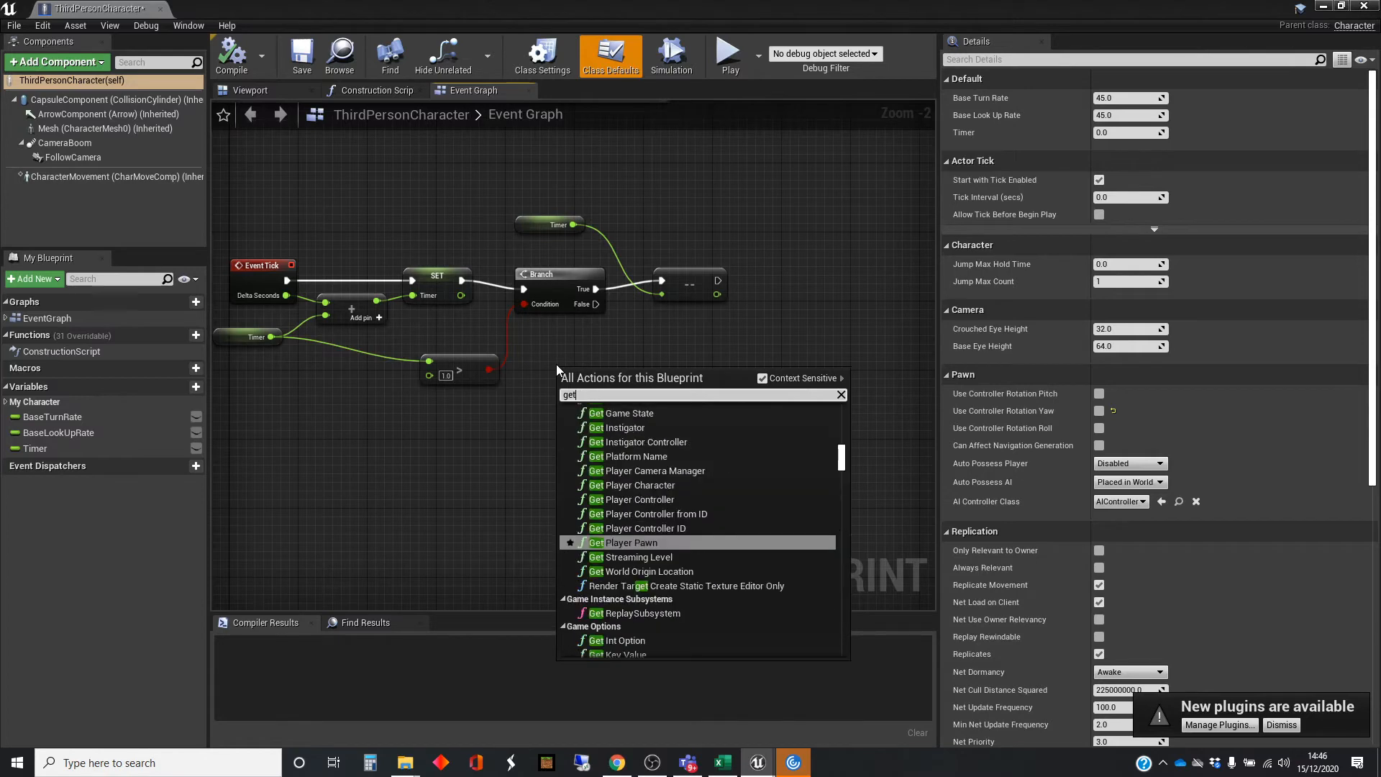
{"action": "type", "text": "actorlo"}
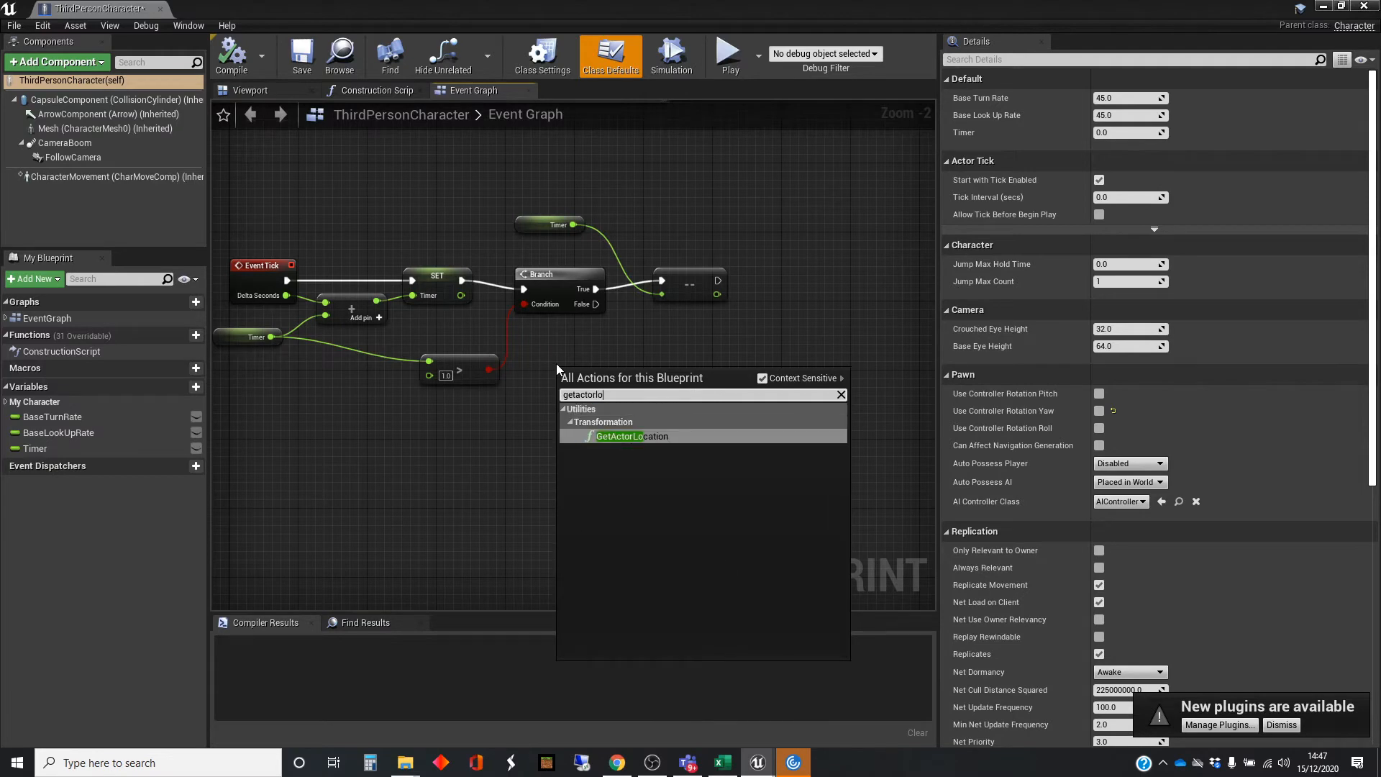
{"action": "left_click", "coordinate": [633, 436]}
{"action": "type", "text": "leng"}
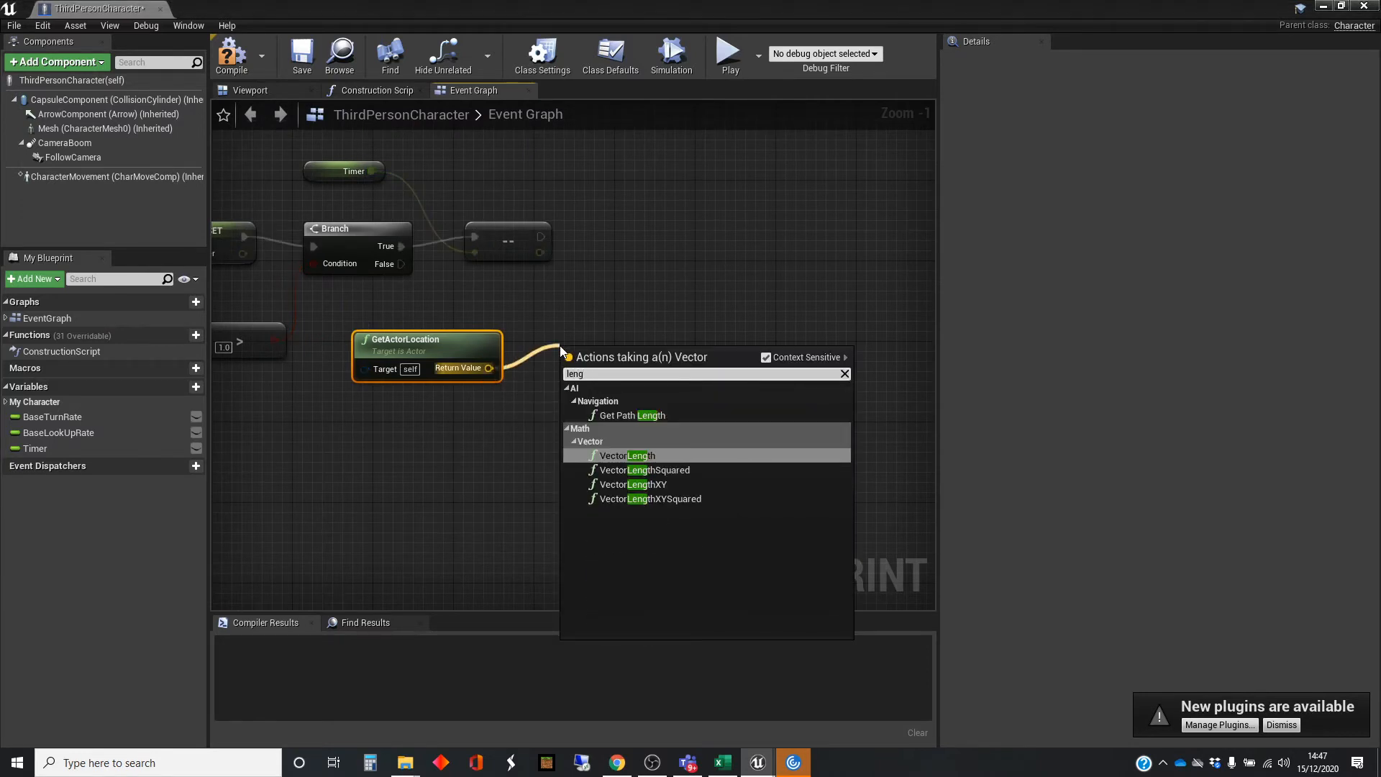
{"action": "mouse_move", "coordinate": [629, 456]}
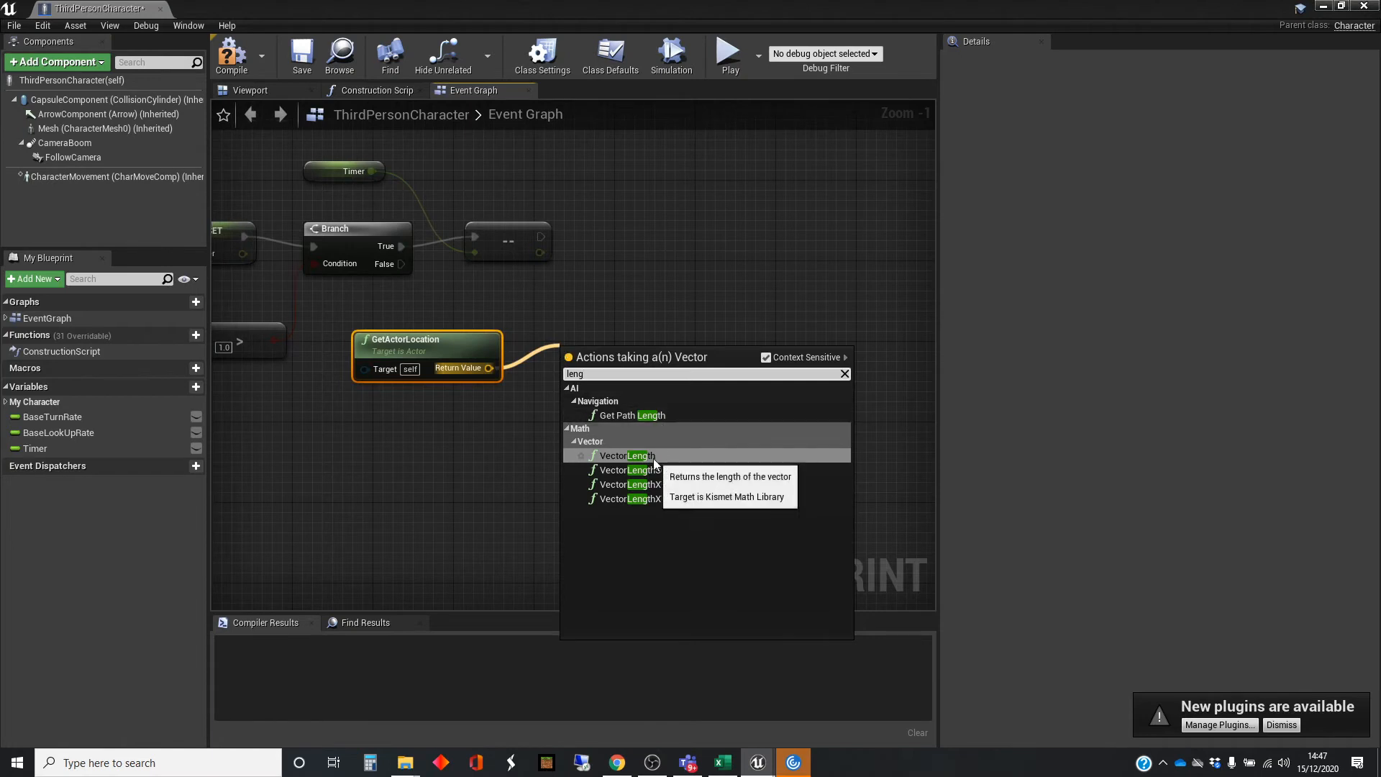
{"action": "left_click", "coordinate": [630, 455]}
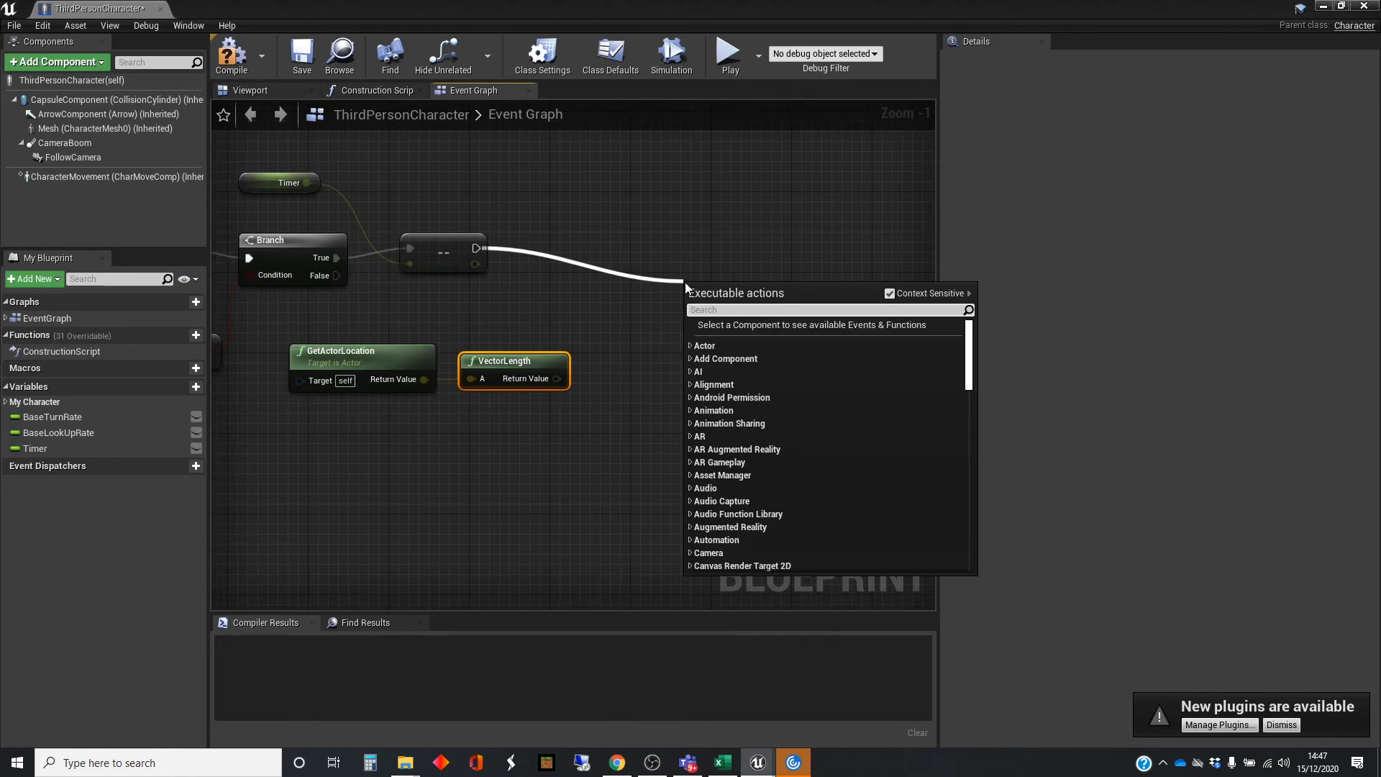
{"action": "type", "text": "print string"}
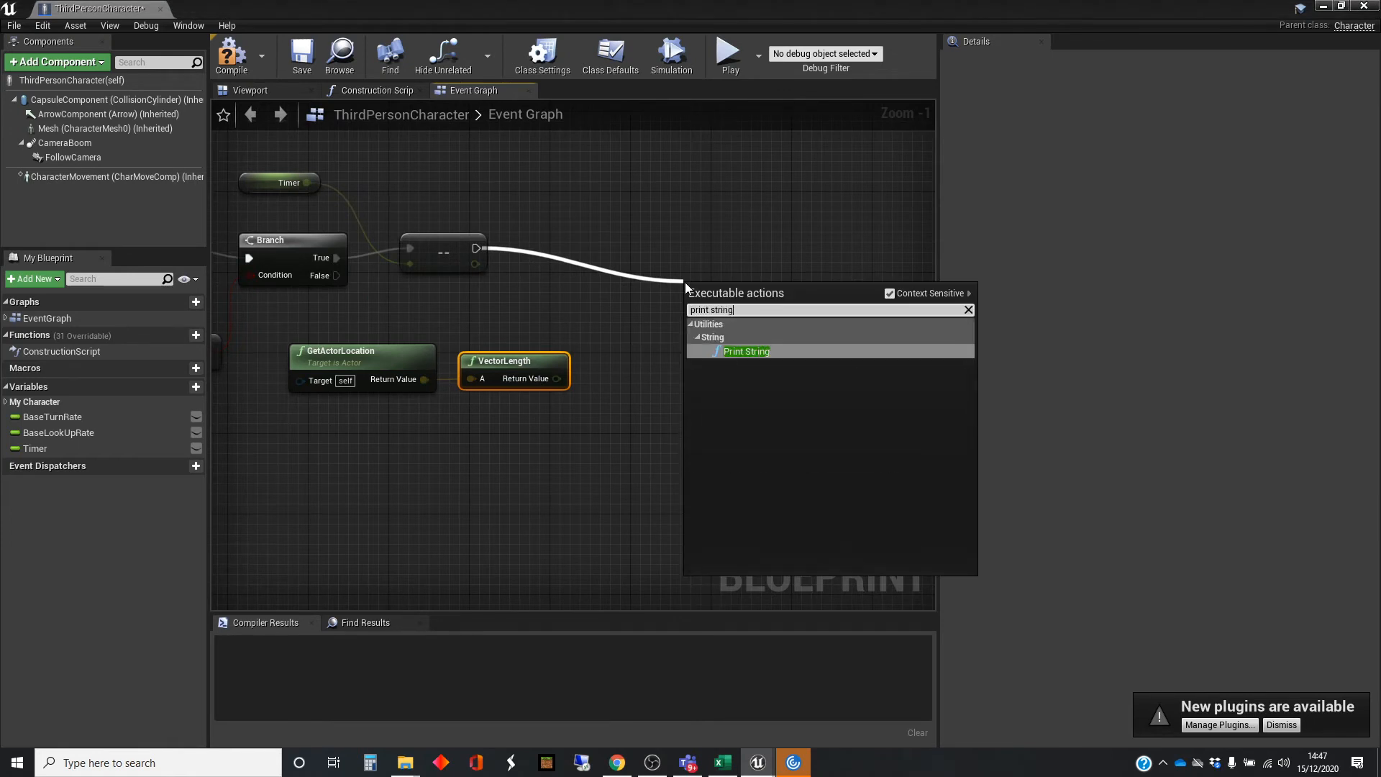
{"action": "left_click", "coordinate": [746, 350]}
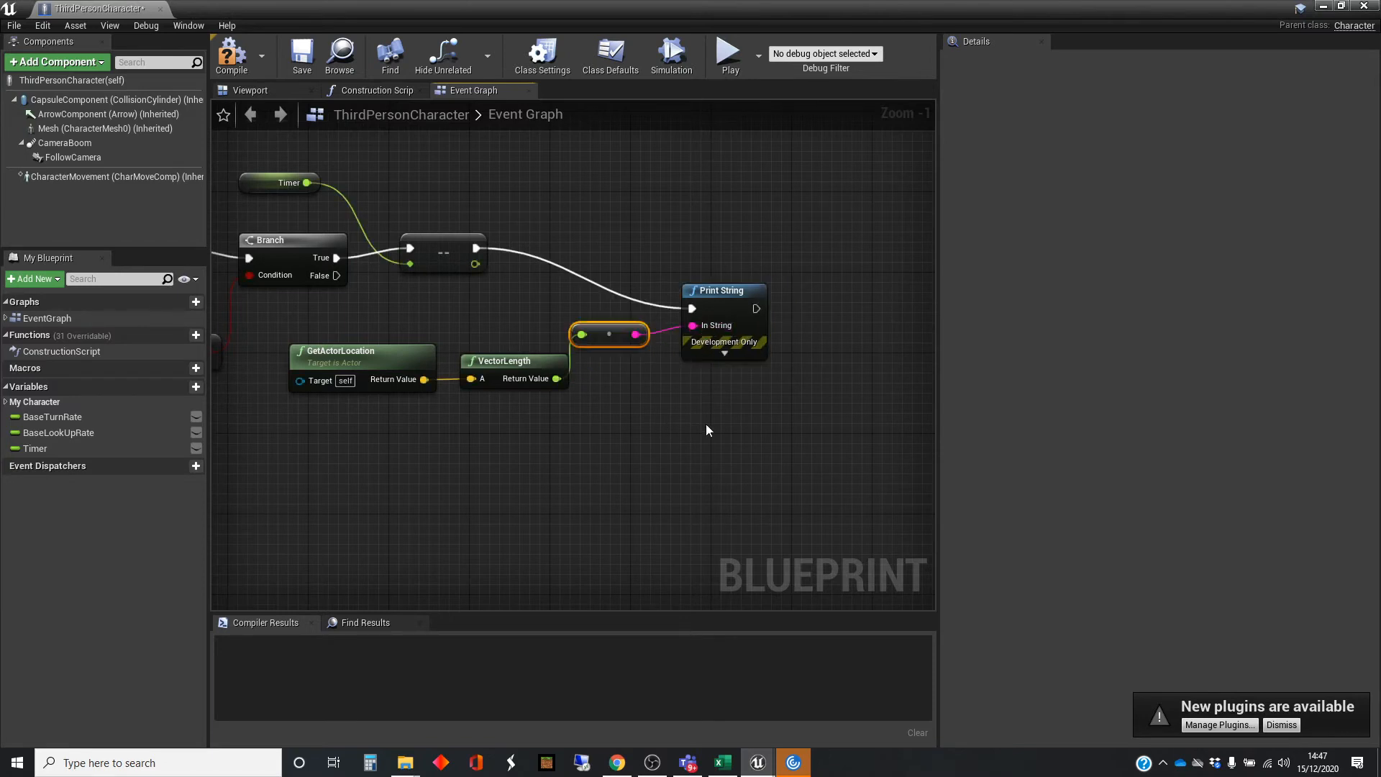
Expand the Print String node's advanced pins, then return to ThirdPersonExampleMap
{"action": "left_click", "coordinate": [724, 353]}
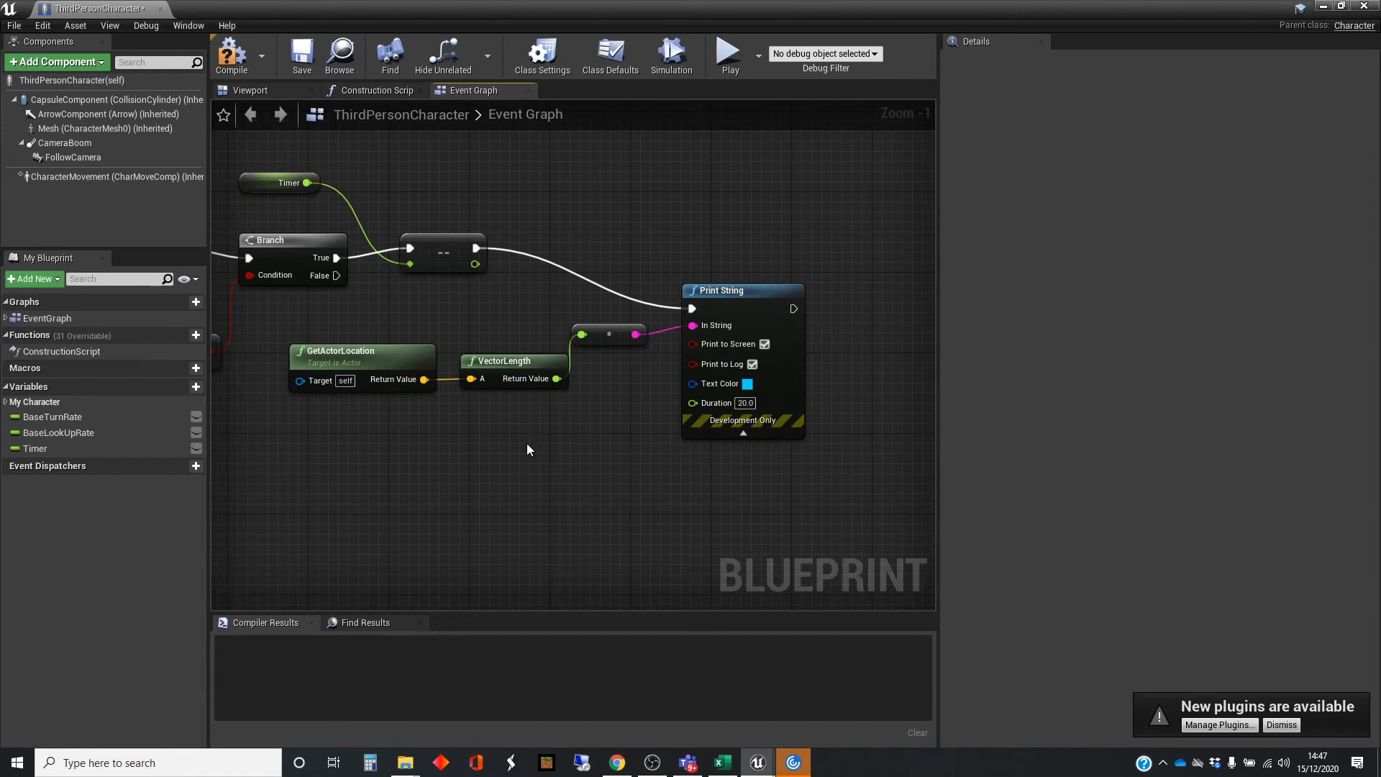
{"action": "left_click", "coordinate": [231, 55]}
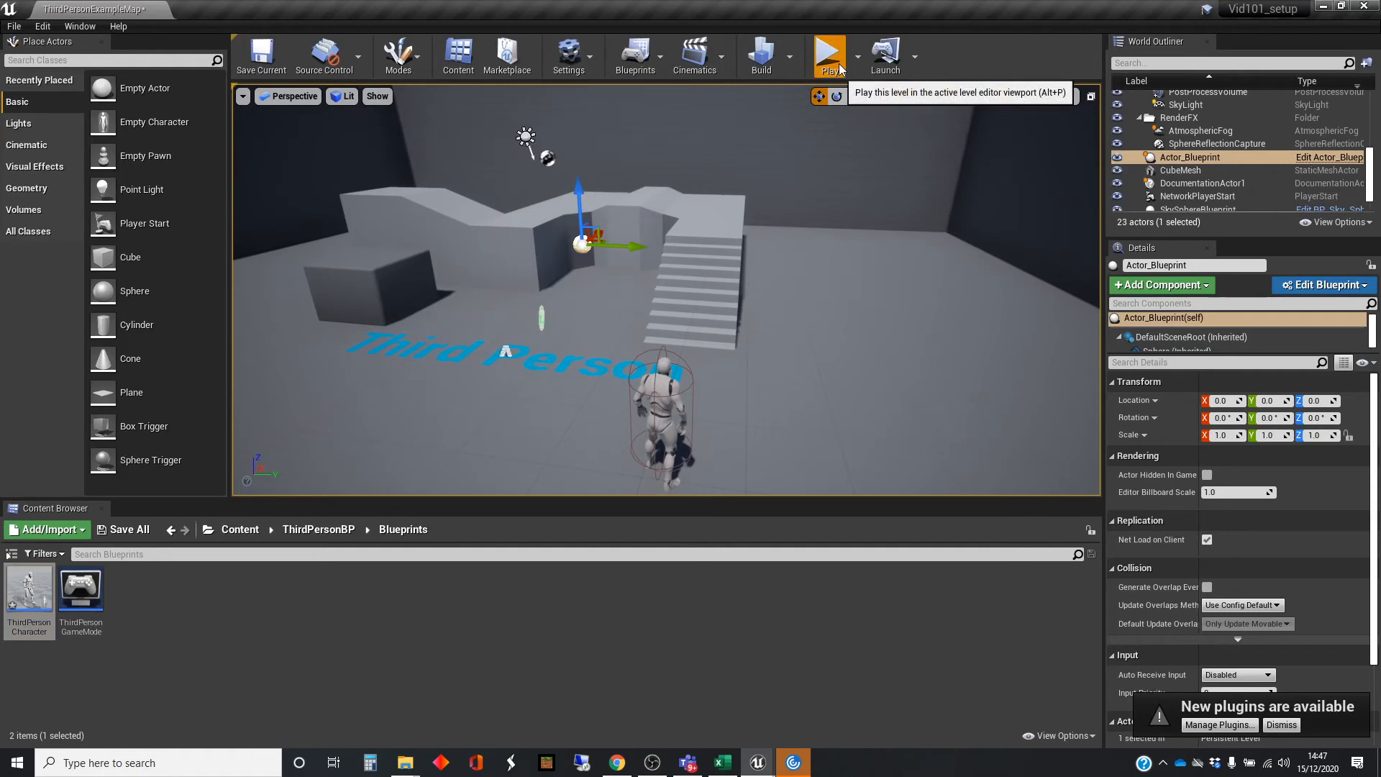
Play the level to watch the printed distance values, then stop the session
{"action": "left_click", "coordinate": [828, 52]}
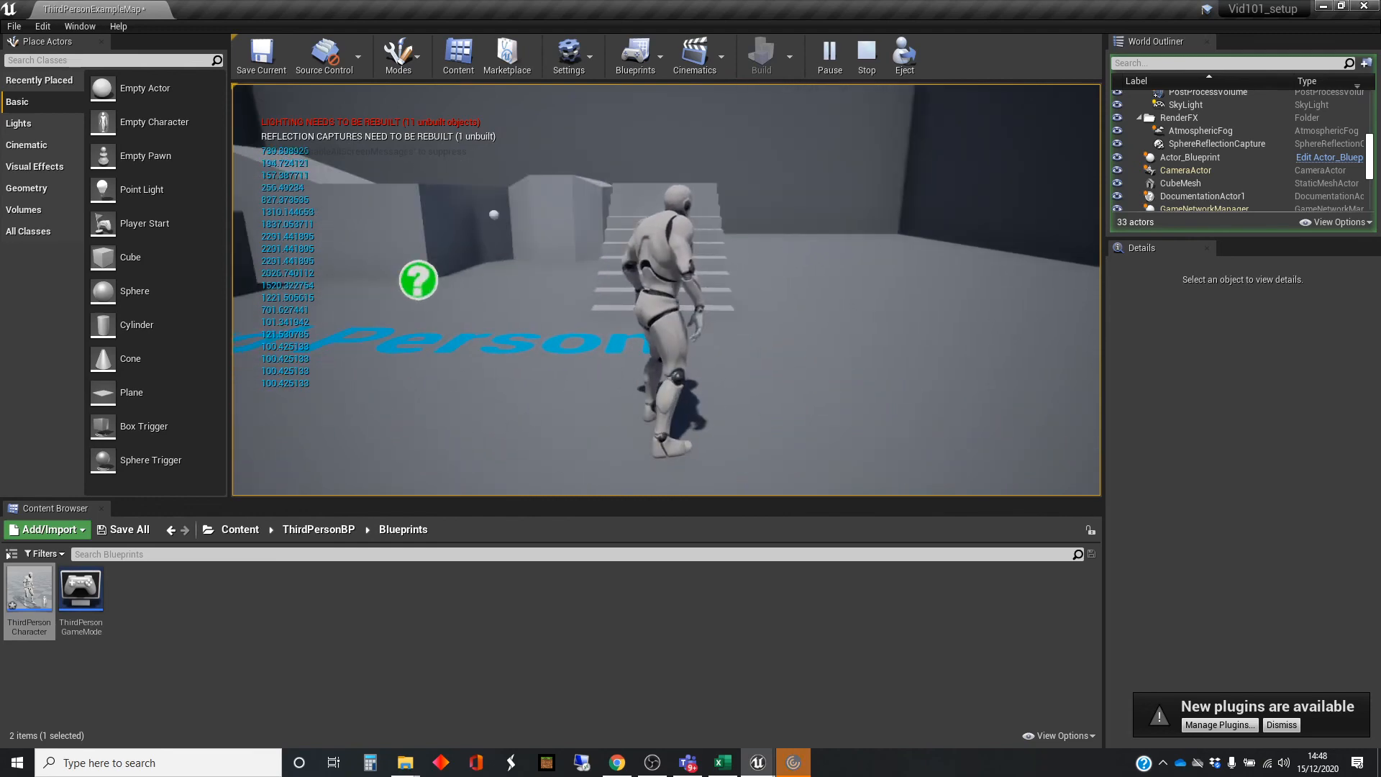
{"action": "key", "text": "alt+tab"}
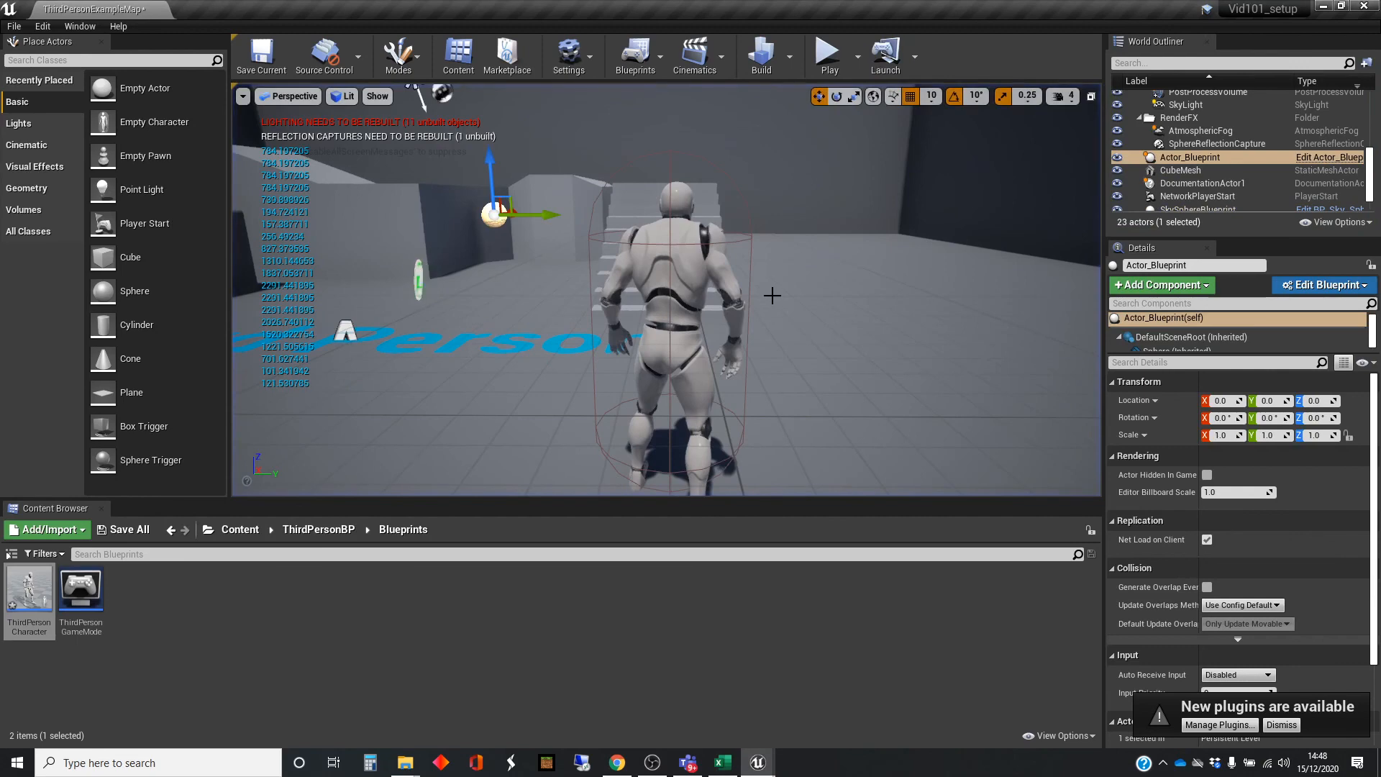
Reopen ThirdPersonCharacter's Event Graph from the Content Browser and select the VectorLength node
{"action": "double_click", "coordinate": [28, 585]}
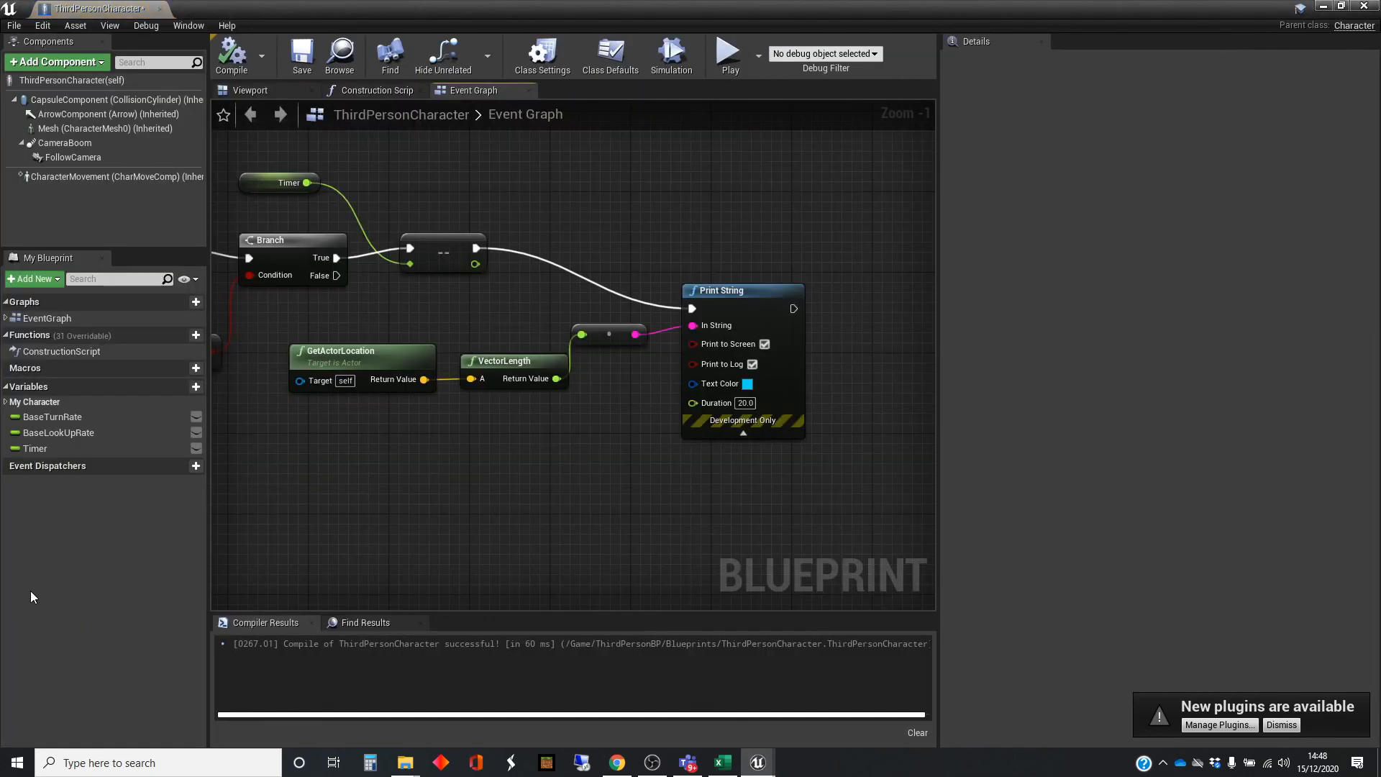
{"action": "left_click", "coordinate": [511, 360]}
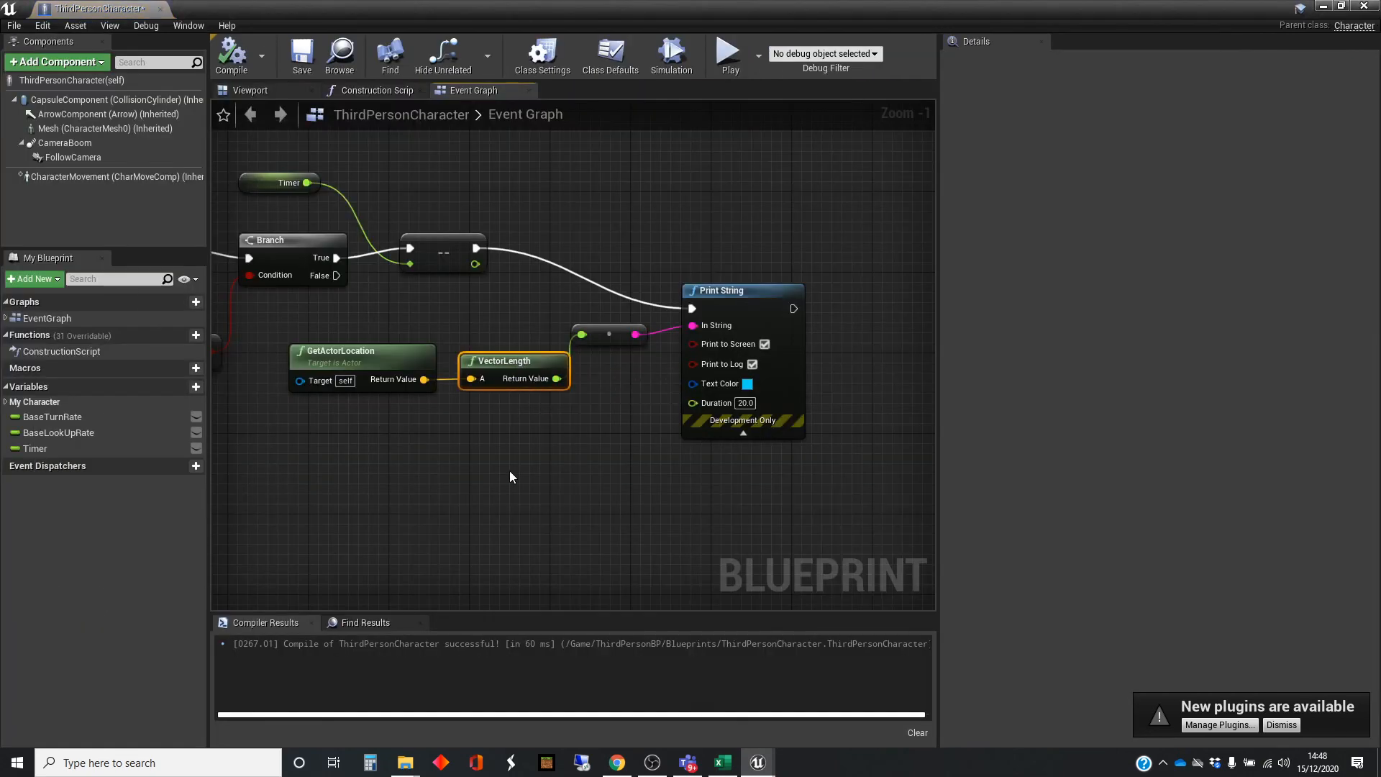